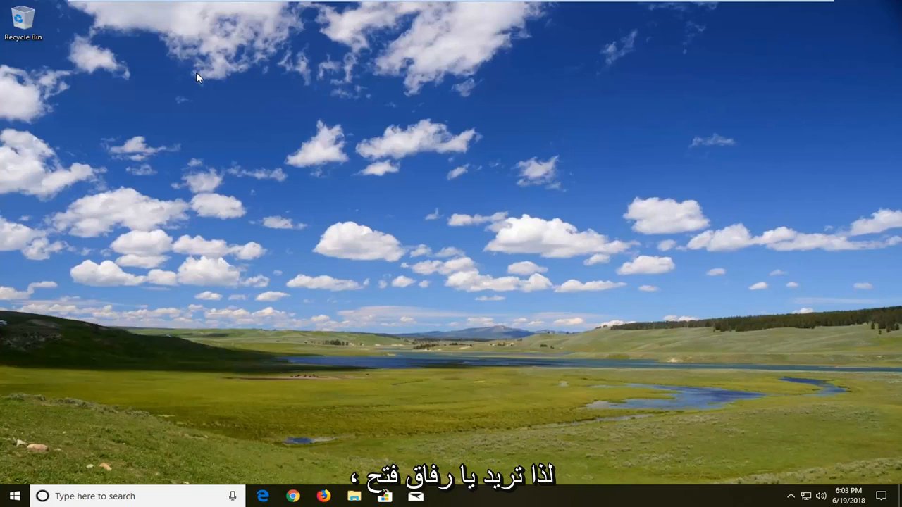
Step: Search the Start menu for 'goog' to find Google Chrome and reach its shortcut folder
click(13, 496)
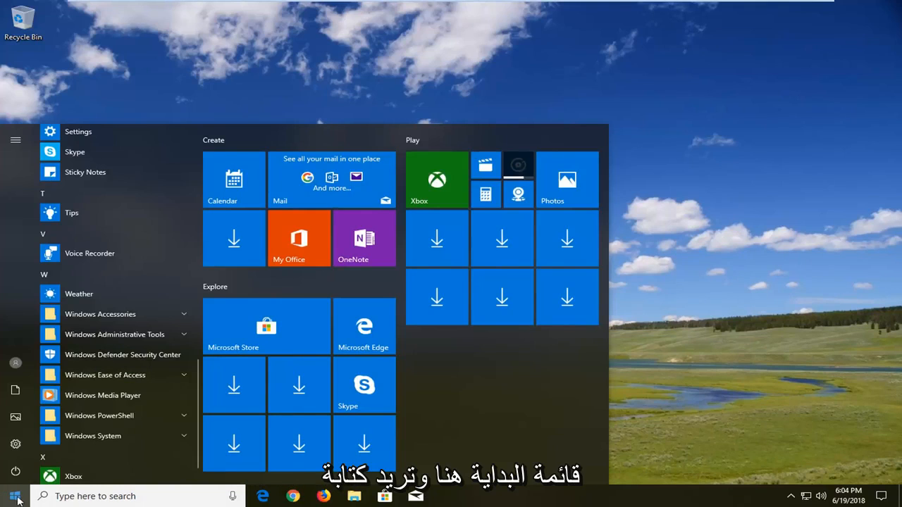
text(goog)
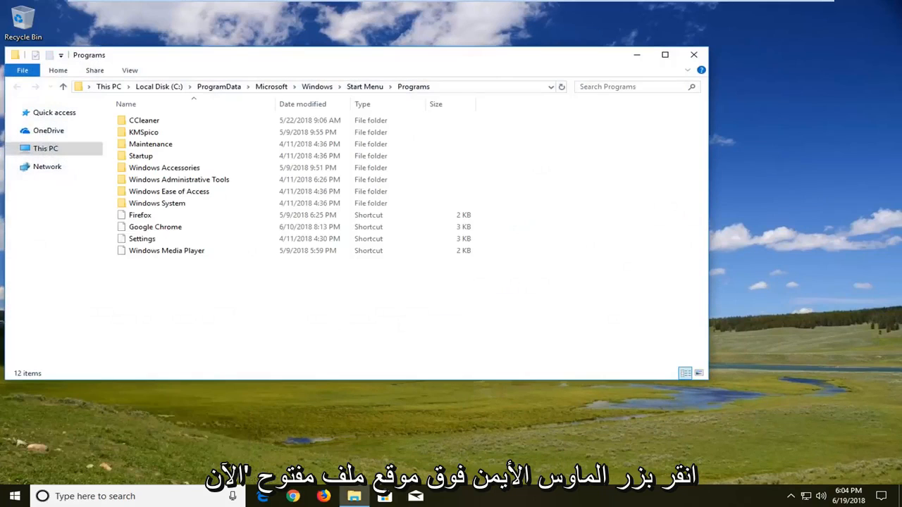
Step: Select the Google Chrome shortcut in the Programs folder and show its context menu
click(155, 226)
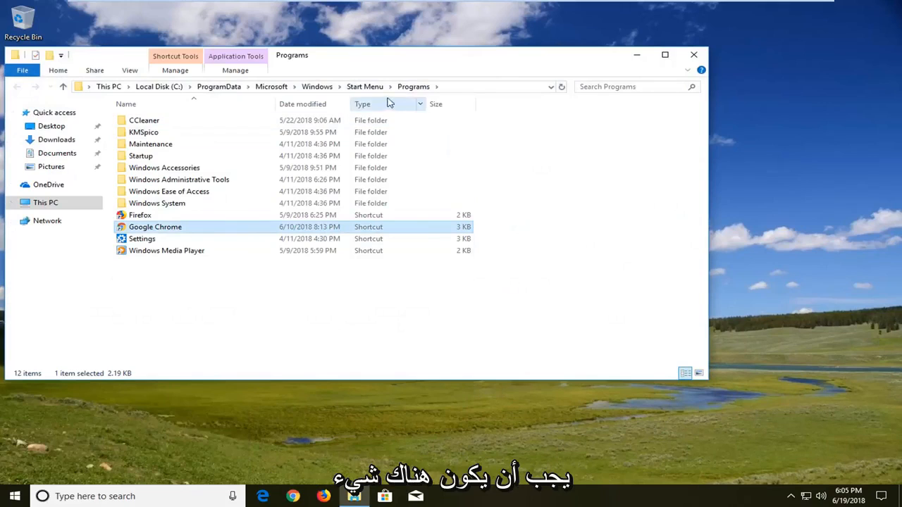
mouse_move(373, 237)
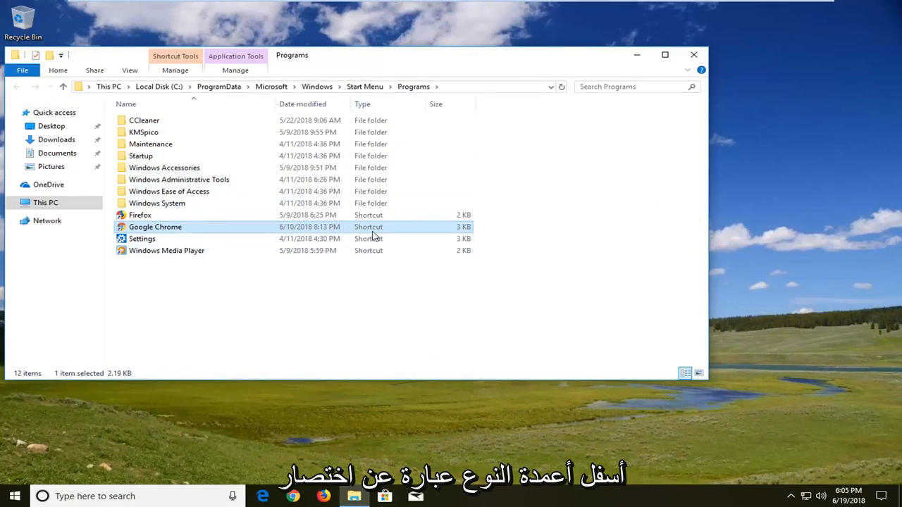
mouse_move(152, 227)
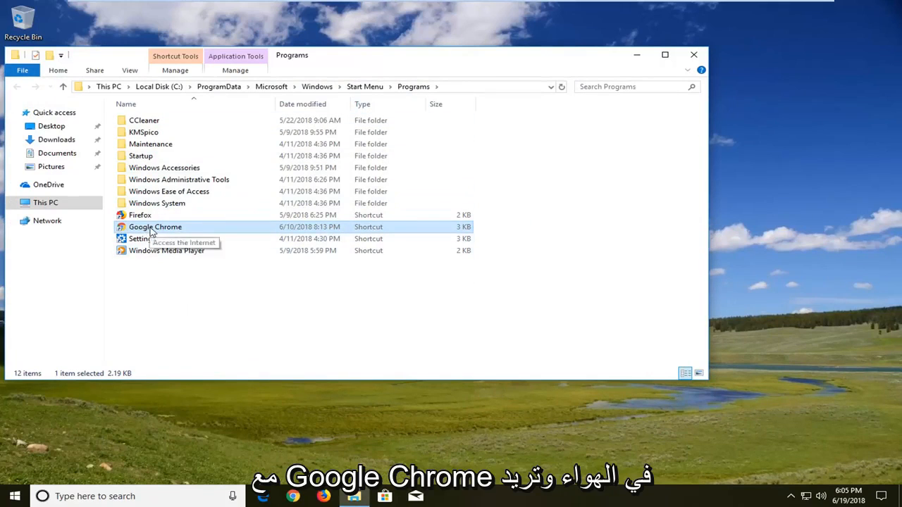
right_click(155, 225)
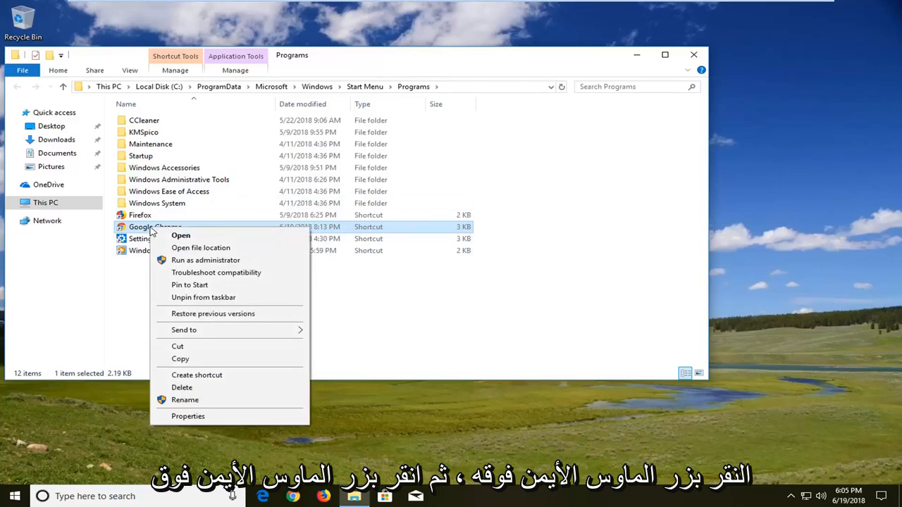
mouse_move(189, 415)
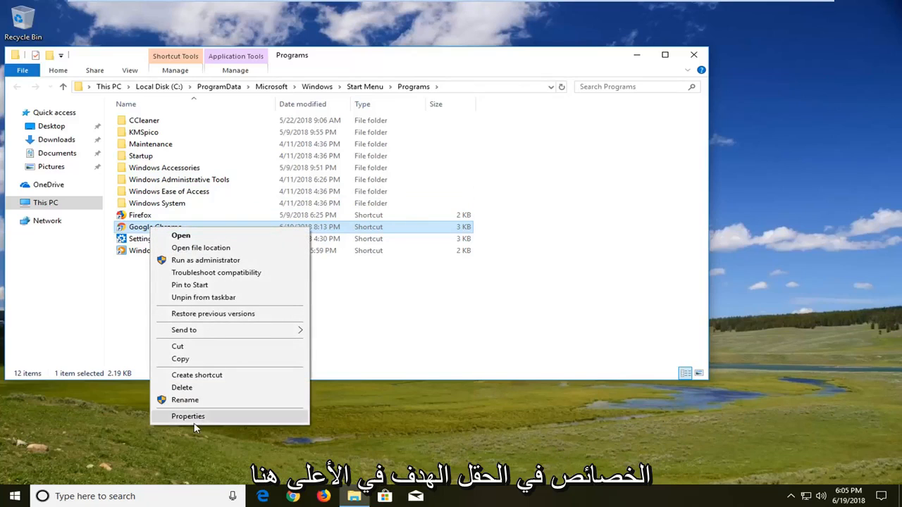
Step: In the Chrome shortcut's Properties, append the -incognito switch to the Target path
click(187, 416)
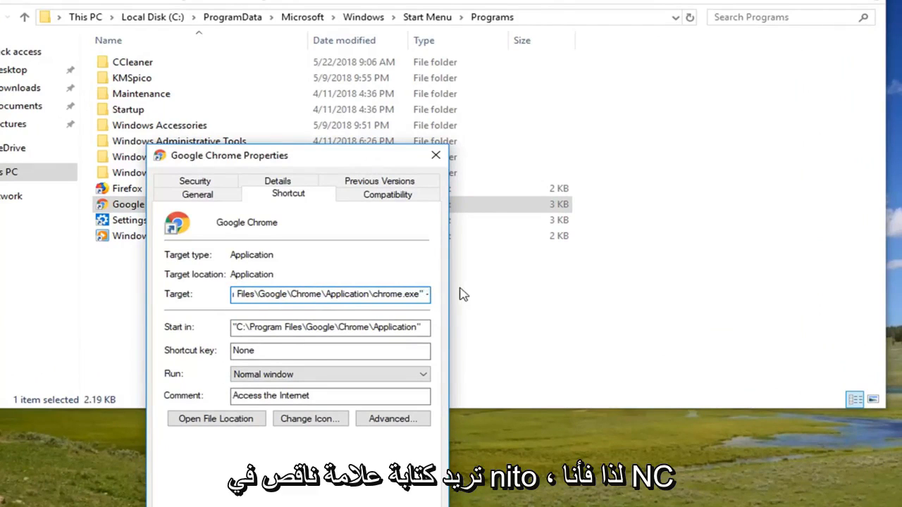
text(-incognito)
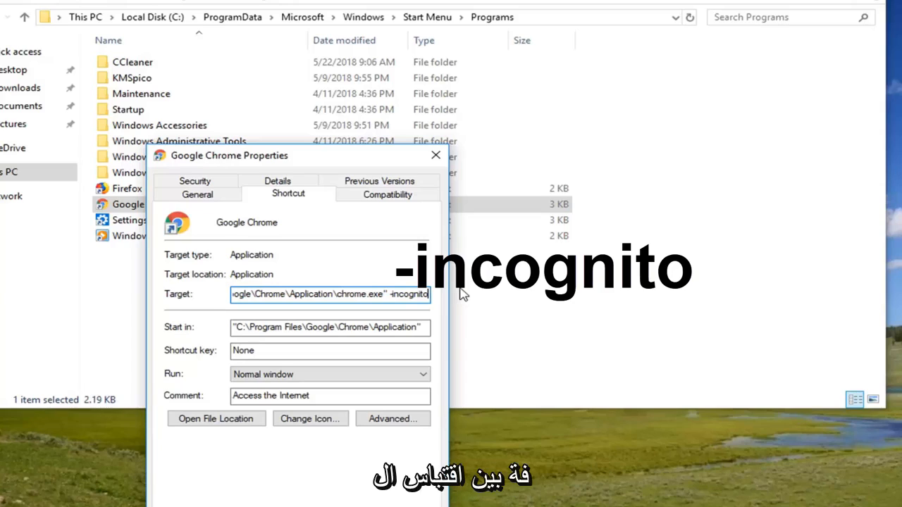
mouse_move(384, 313)
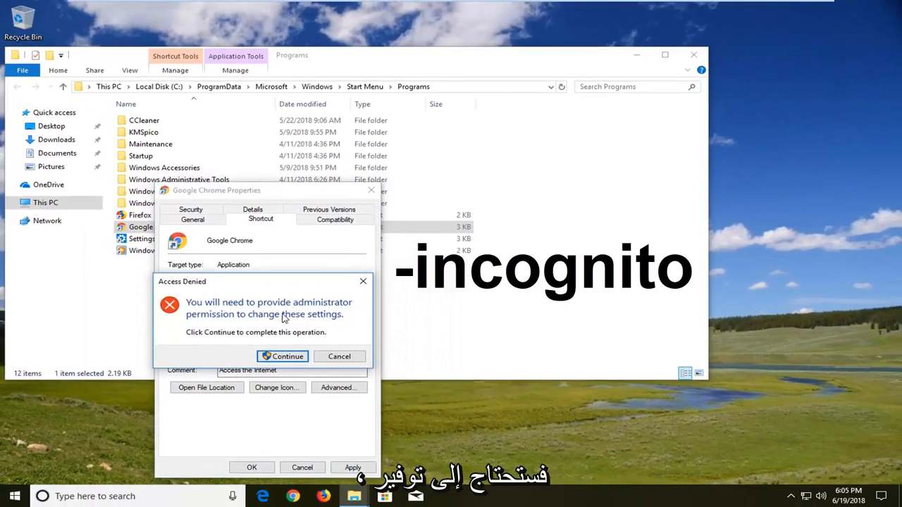
Step: Grant administrator permission, review the Target path and save the shortcut with OK
click(282, 355)
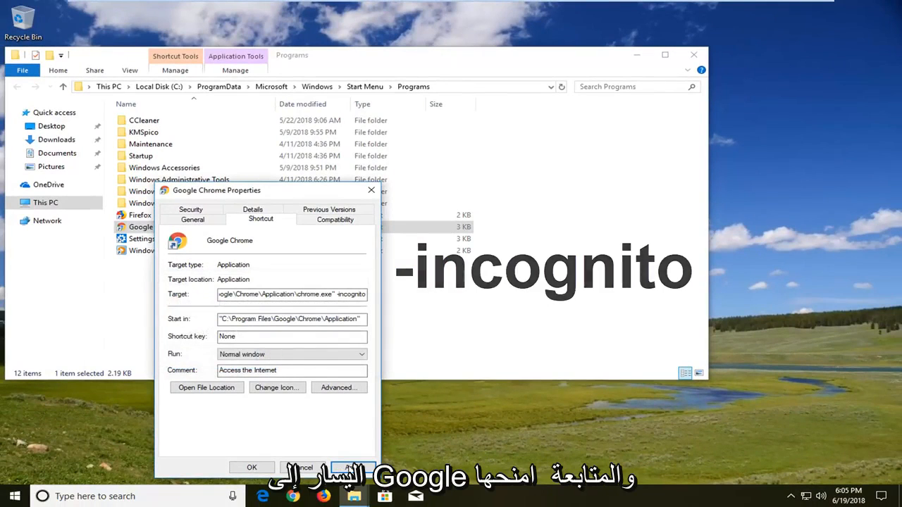
triple_click(290, 295)
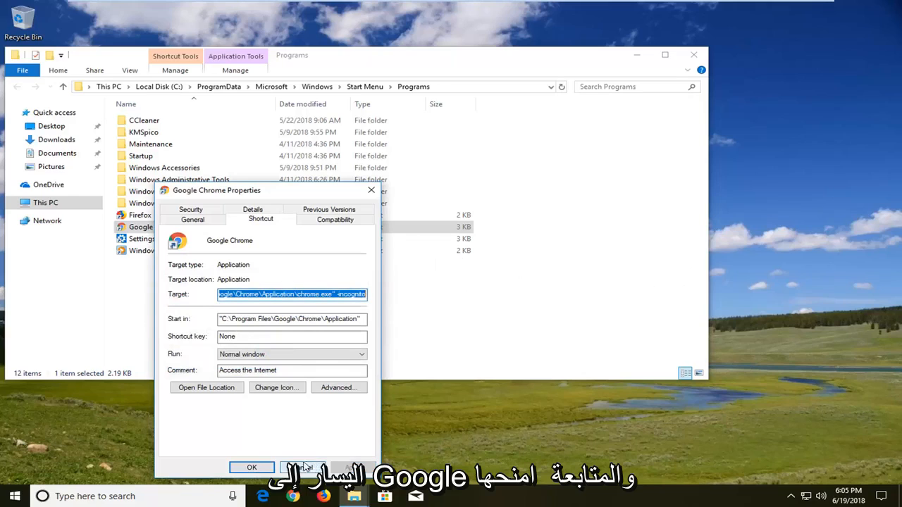
click(251, 468)
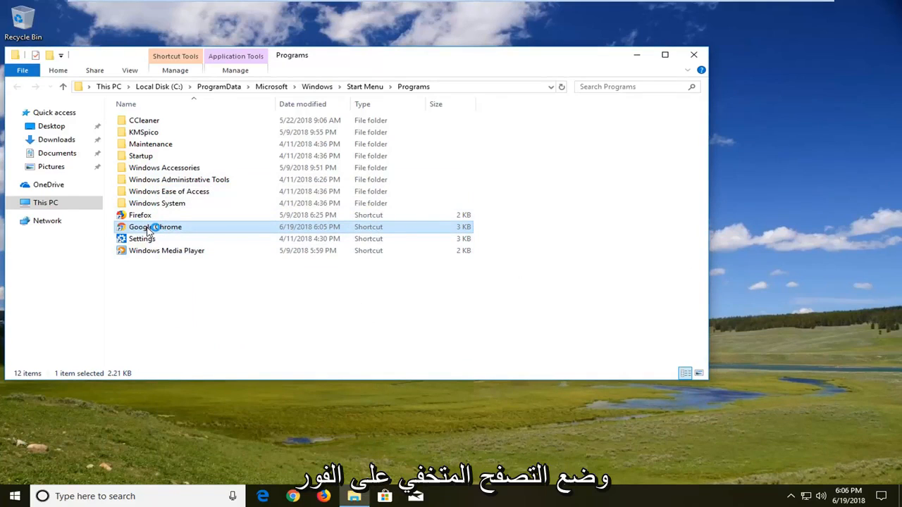
mouse_move(155, 227)
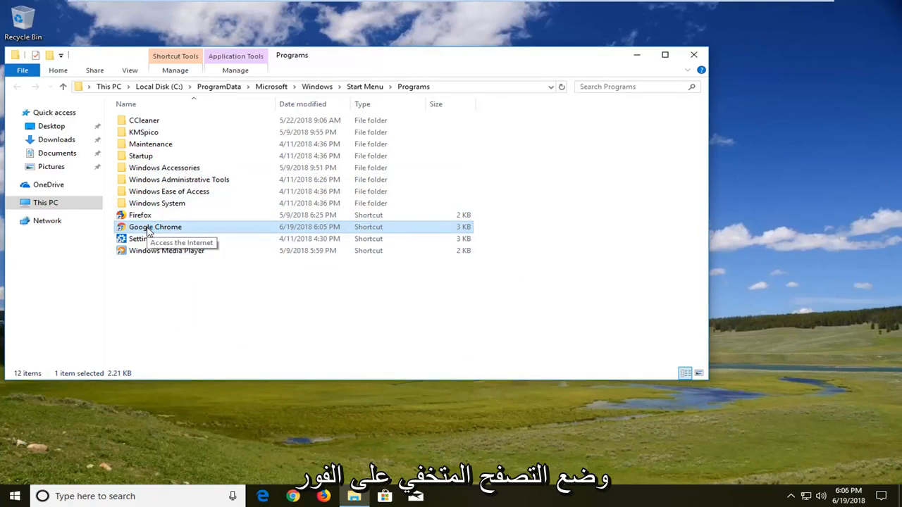
Step: Launch Chrome from the edited shortcut so it opens an incognito window
double_click(155, 225)
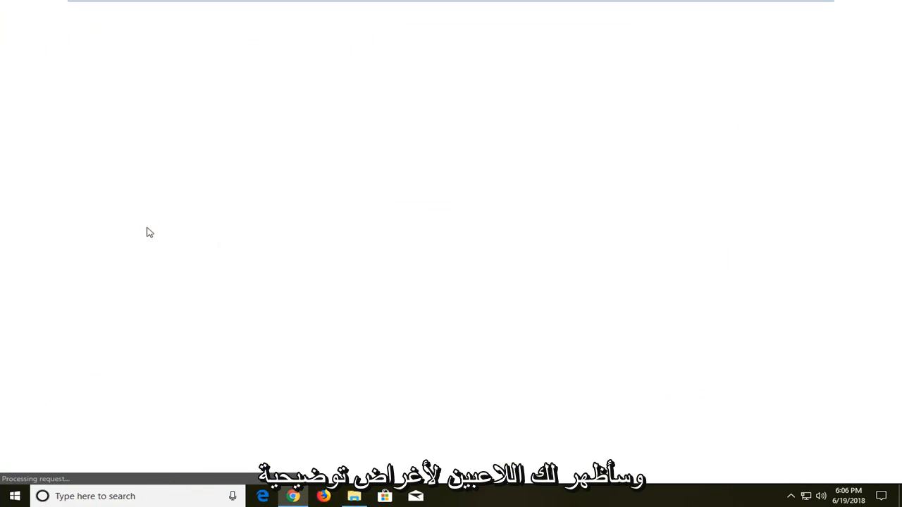
click(293, 496)
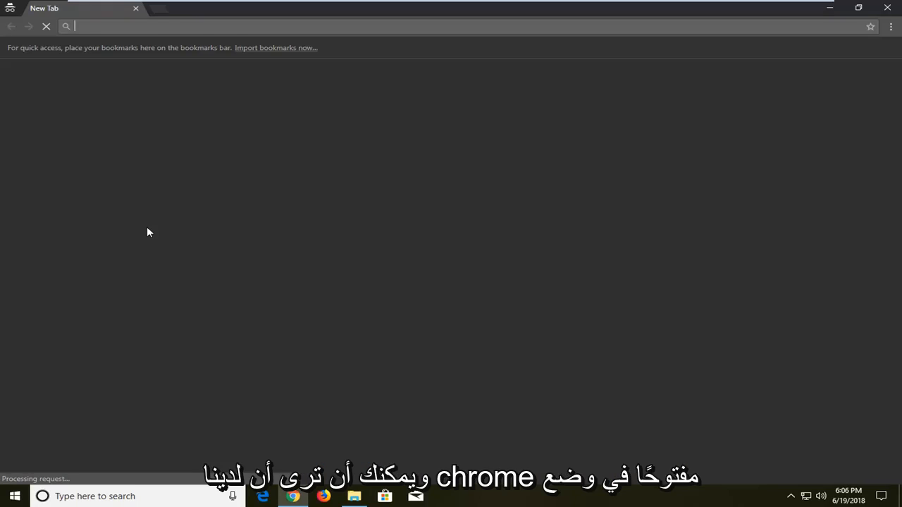
mouse_move(651, 253)
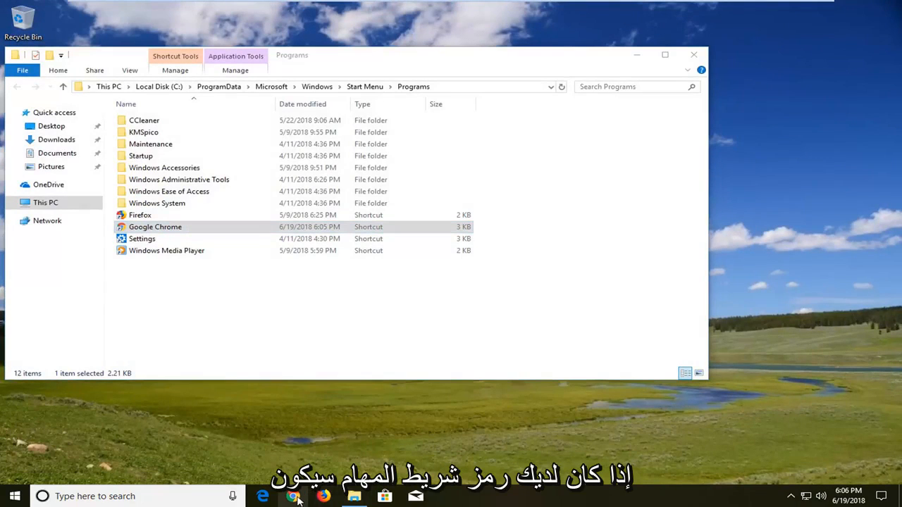
Step: Pin the incognito Chrome shortcut to the taskbar
right_click(293, 496)
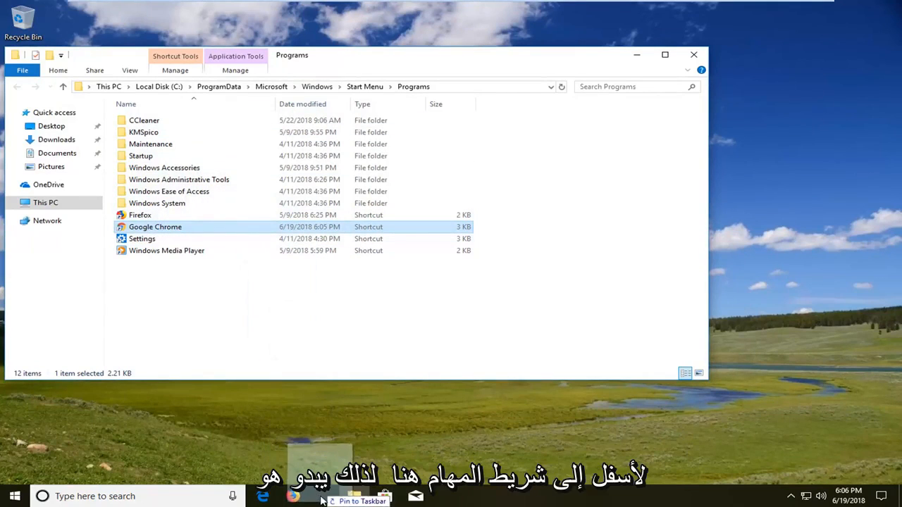
click(324, 496)
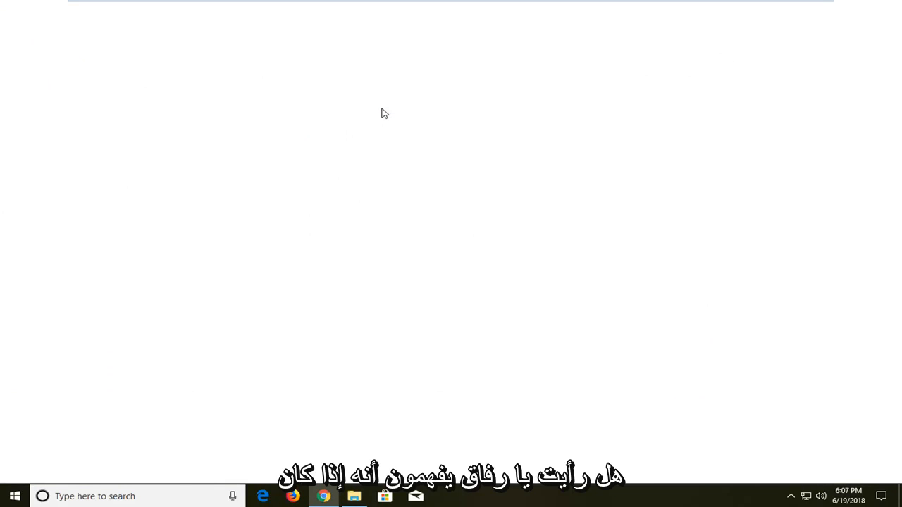
Step: Start Chrome from the taskbar pin, confirm the incognito window and close it
click(324, 496)
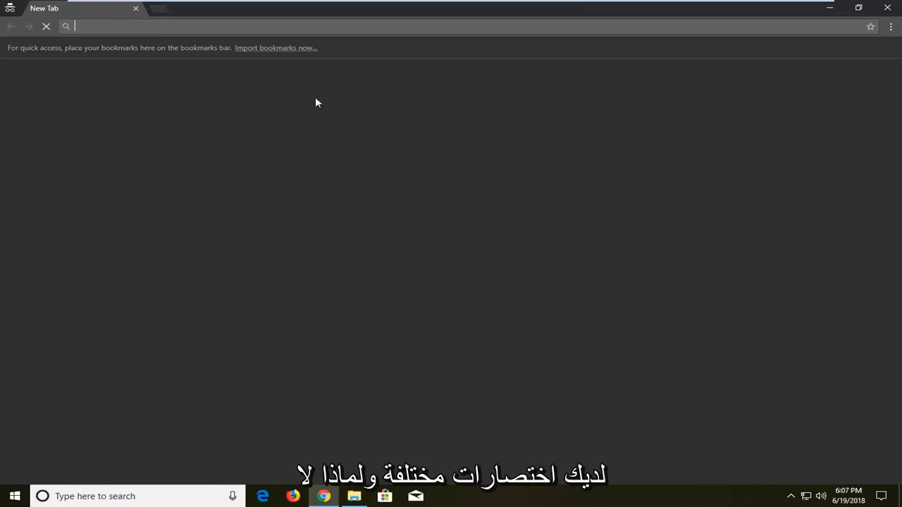
mouse_move(888, 9)
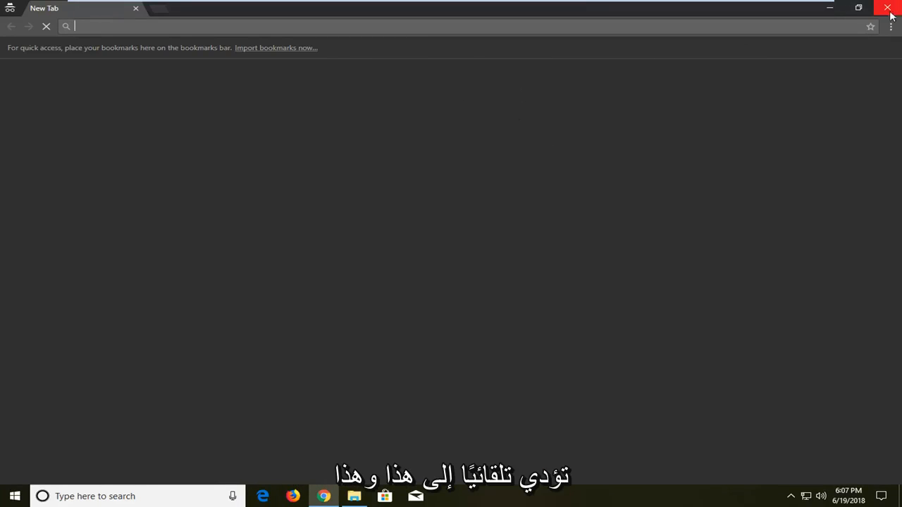
click(886, 9)
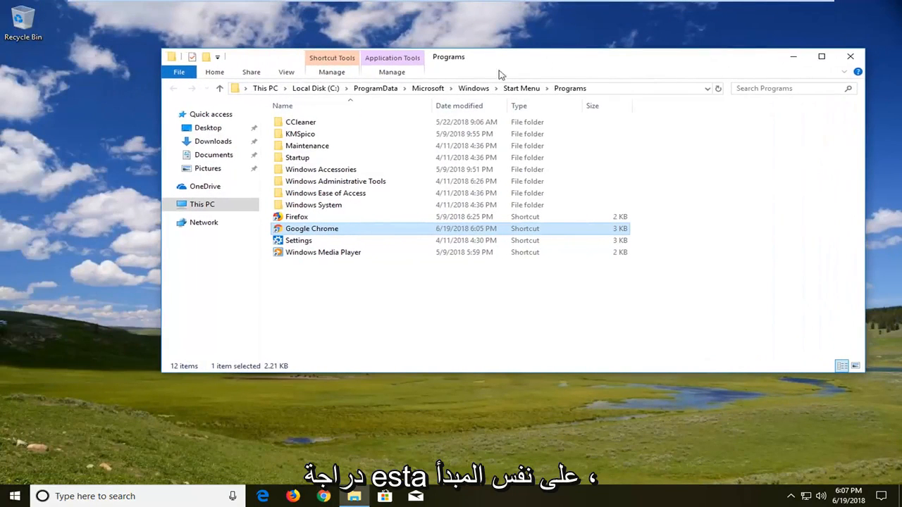
mouse_move(341, 233)
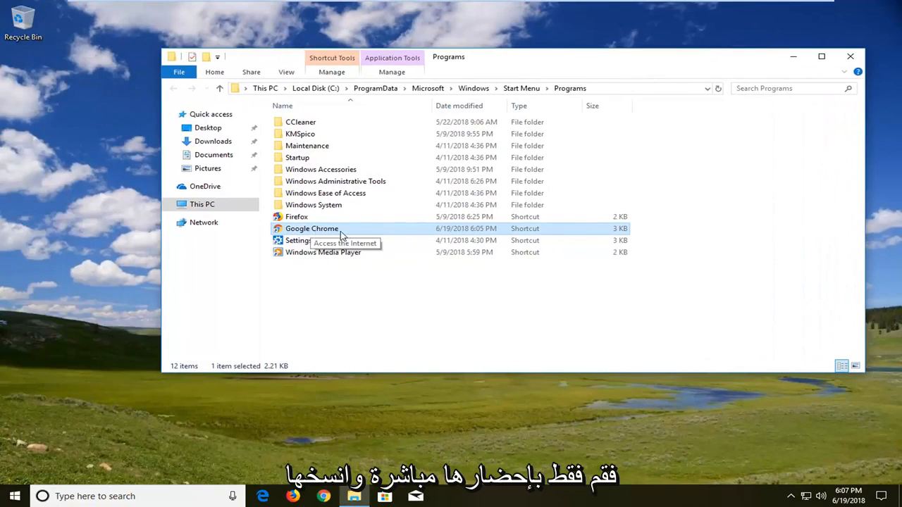
mouse_move(60, 217)
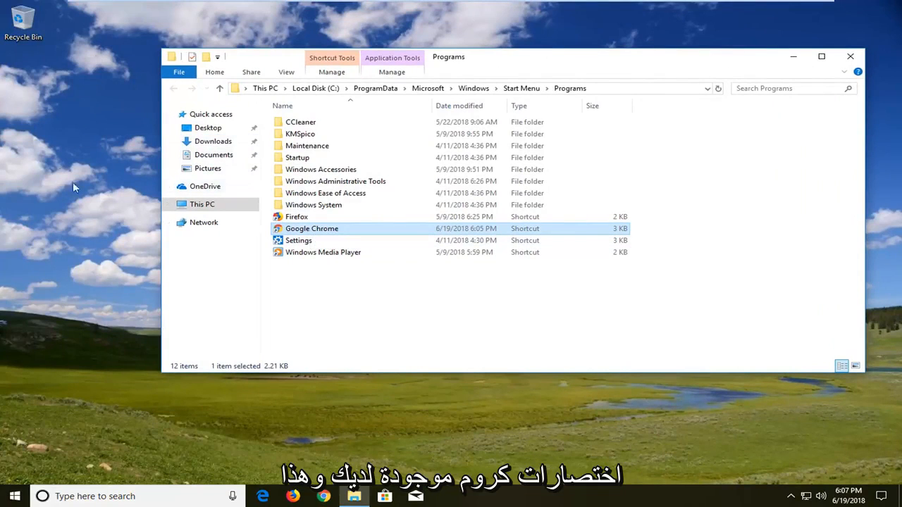
mouse_move(500, 64)
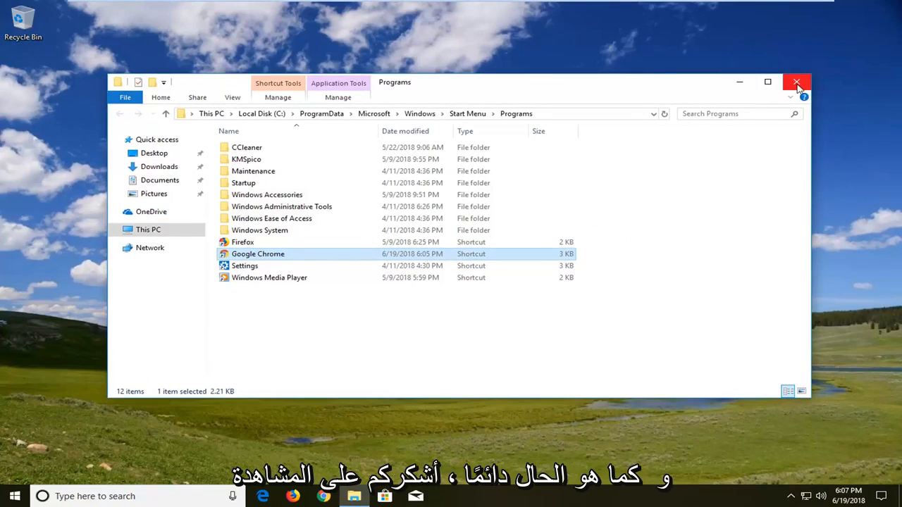
Step: Close the Programs folder window, leaving the desktop with the pinned Chrome icon
click(797, 82)
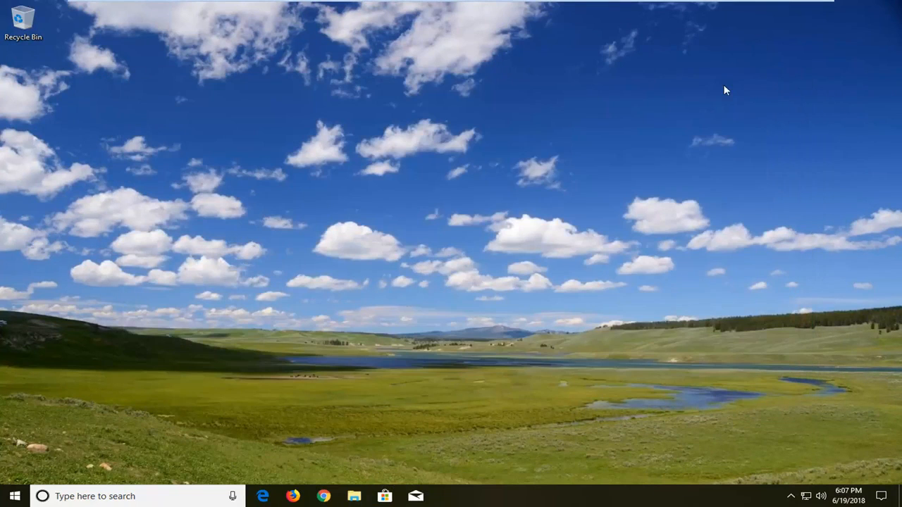